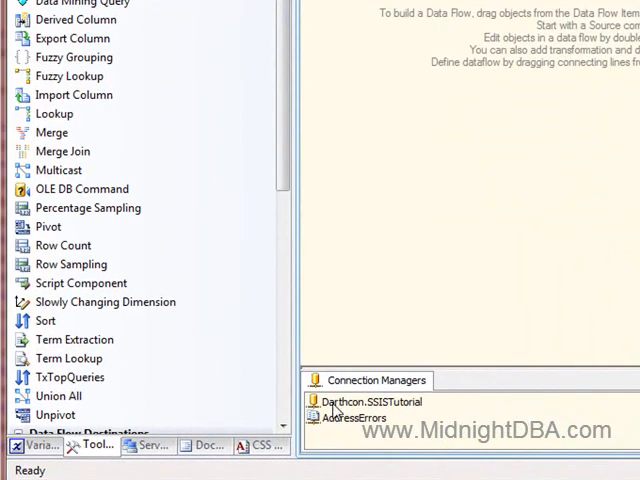
# Add a new MULTIFLATFILE connection manager from the Connection Managers area
pyautogui.click(367, 401)
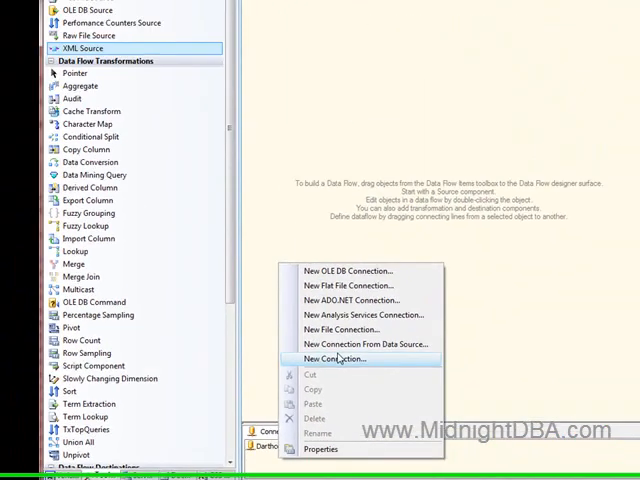
pyautogui.click(334, 358)
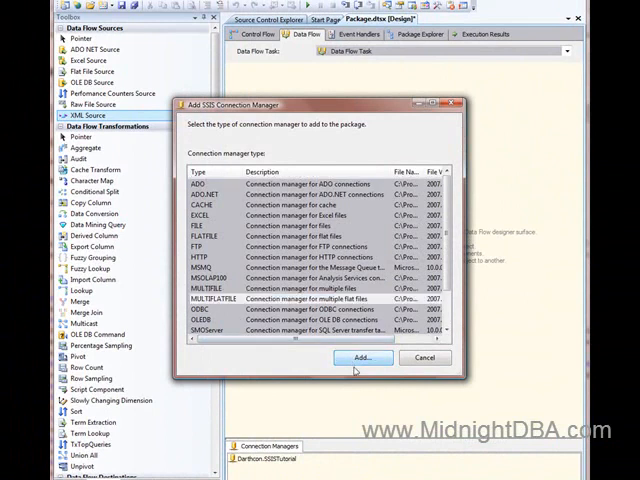
pyautogui.click(362, 357)
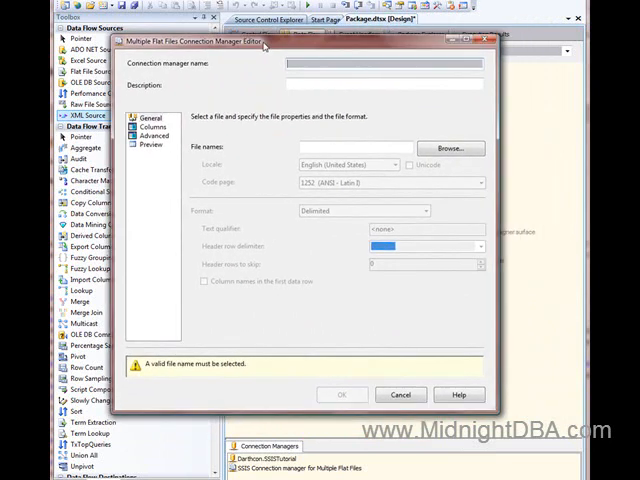
# Name the connection manager AddressStuff and browse to AddressErrors.txt in MultiFiles
pyautogui.write('AddressStuff')
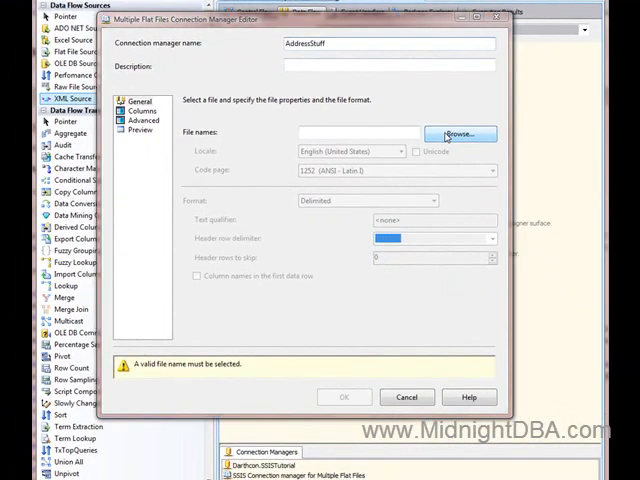
pyautogui.click(459, 133)
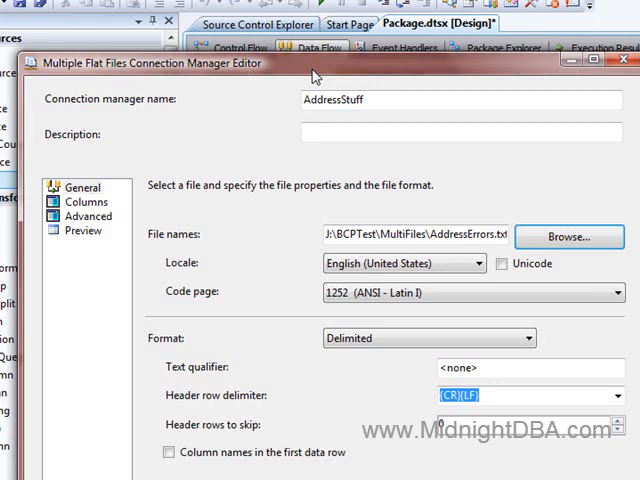
pyautogui.moveTo(335, 388)
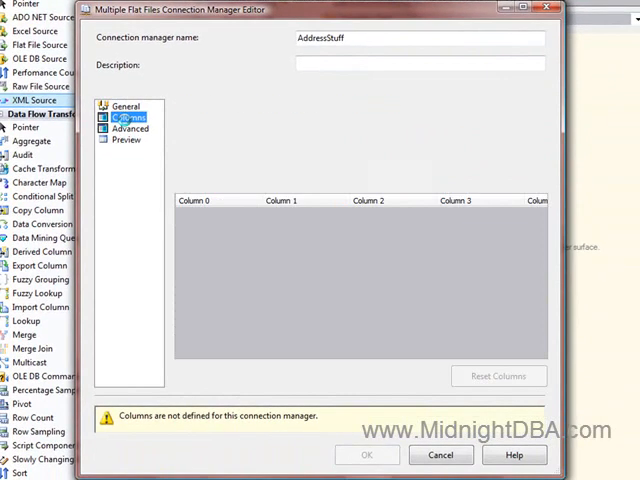
# Review the pipe-delimited column split and column properties, then save AddressStuff
pyautogui.click(129, 118)
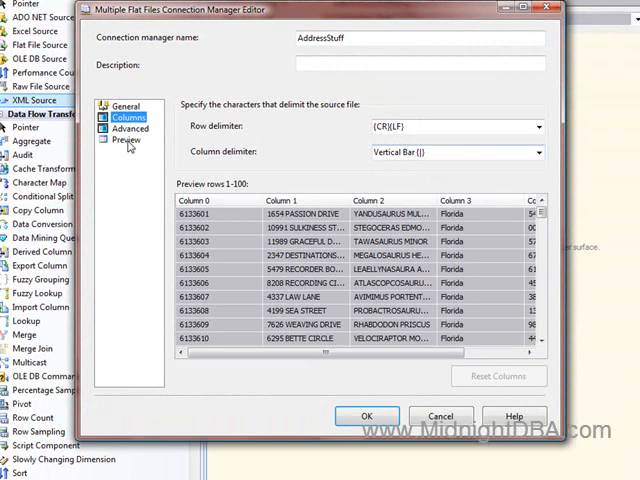
pyautogui.click(130, 128)
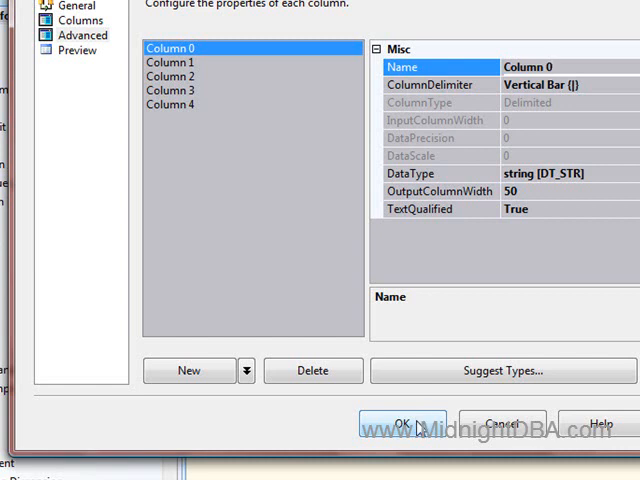
pyautogui.click(404, 420)
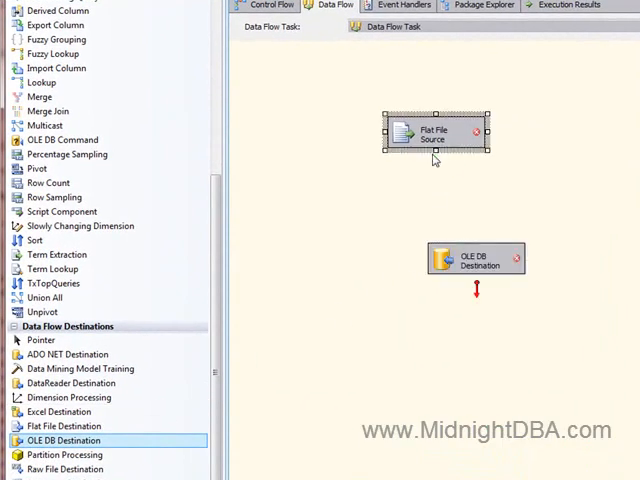
# Link Flat File Source to OLE DB Destination and confirm its five output columns
pyautogui.moveTo(435, 150); pyautogui.dragTo(475, 258)
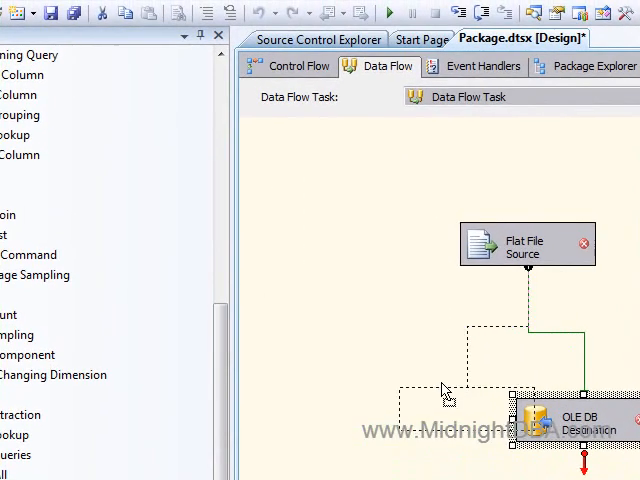
pyautogui.doubleClick(527, 247)
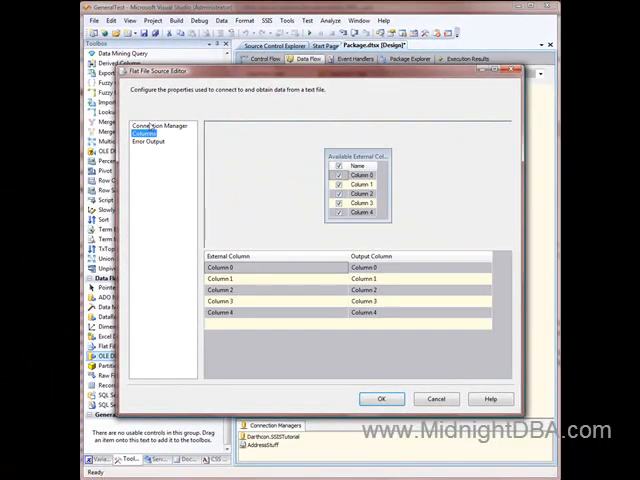
pyautogui.moveTo(243, 227)
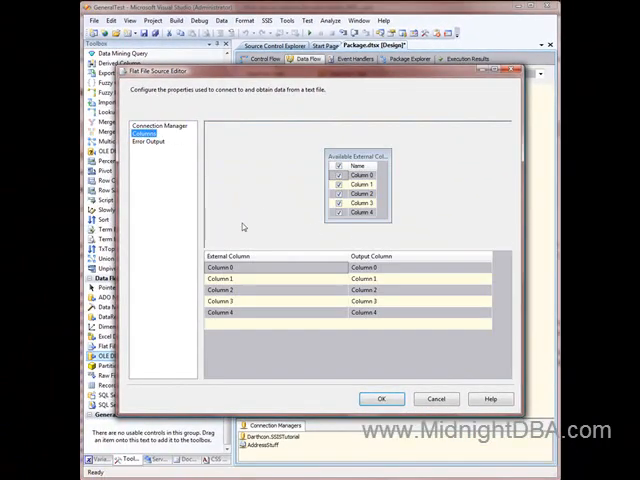
pyautogui.click(380, 399)
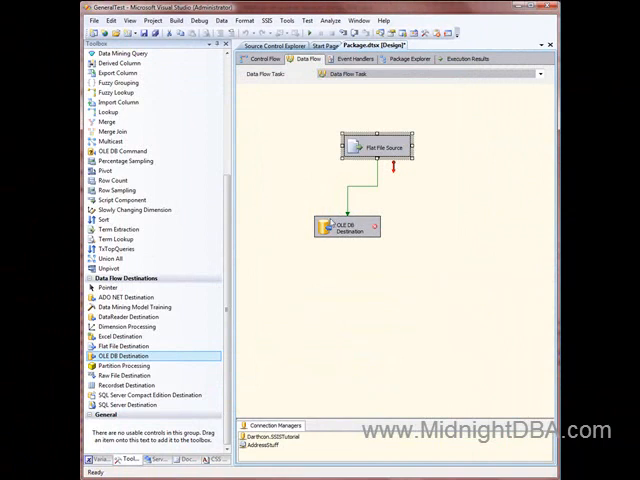
# Point the destination at [dbo].[AddressMulti], mapping Column 0–4 to ID, Street, City, St, Zip
pyautogui.doubleClick(348, 223)
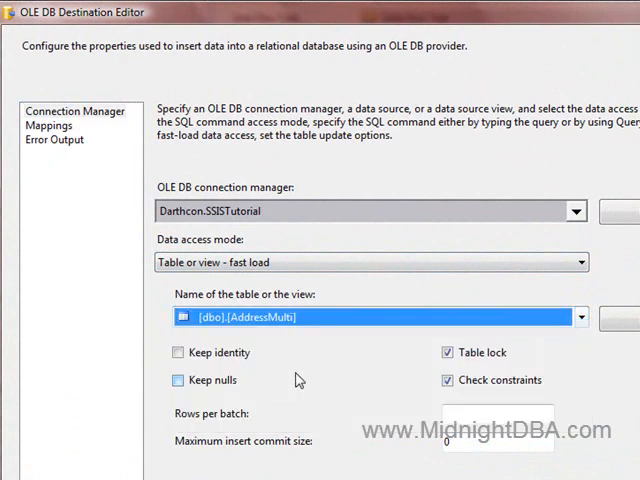
pyautogui.click(48, 125)
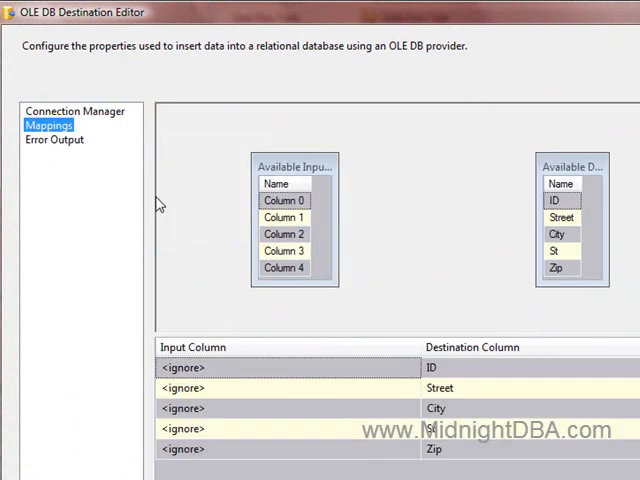
pyautogui.moveTo(349, 207)
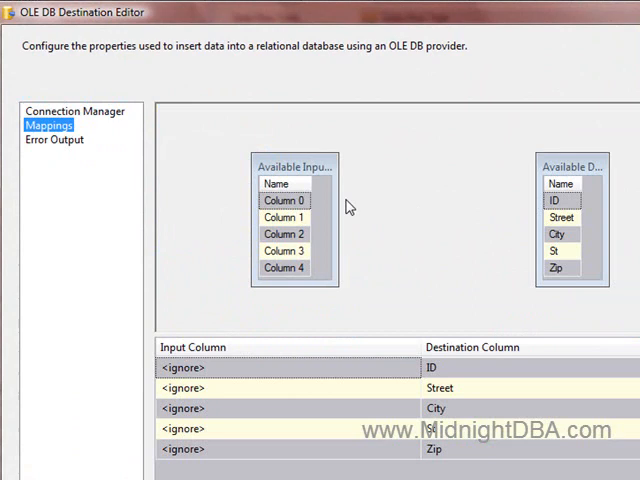
pyautogui.moveTo(285, 200); pyautogui.dragTo(560, 200)
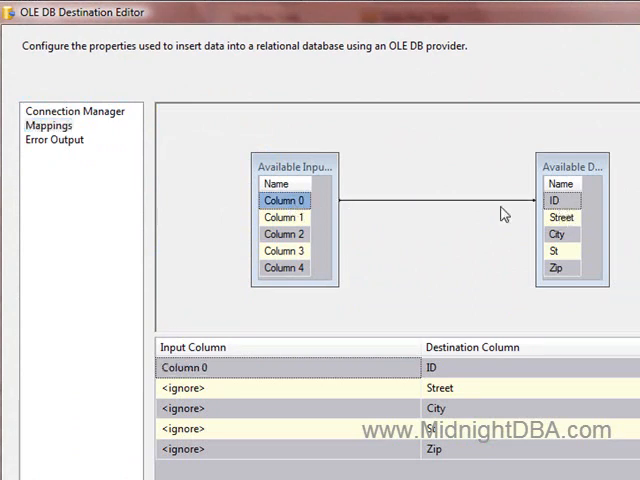
pyautogui.moveTo(285, 217); pyautogui.dragTo(561, 217)
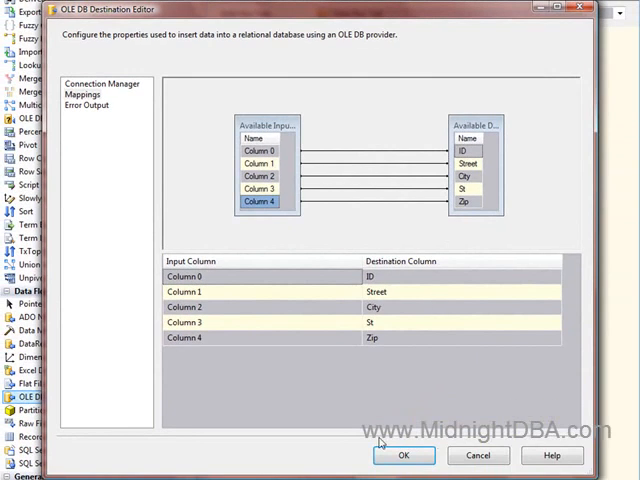
pyautogui.click(103, 83)
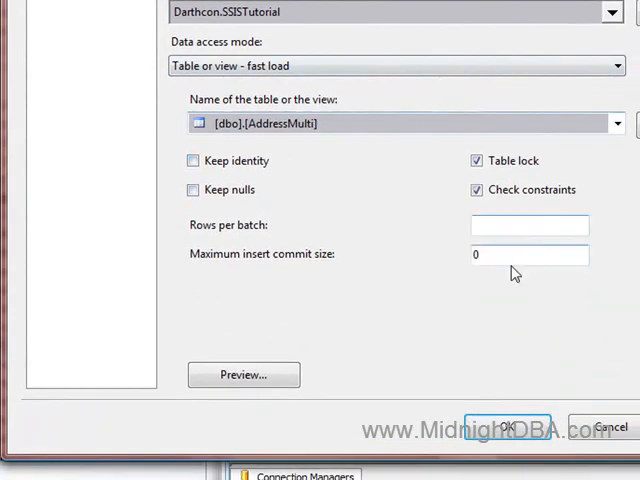
pyautogui.click(510, 425)
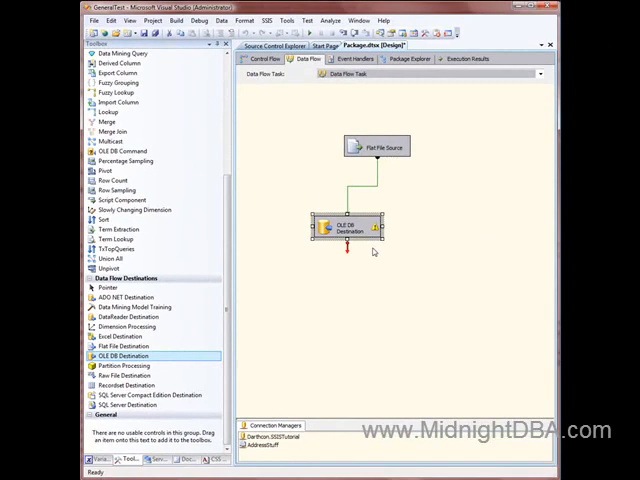
pyautogui.moveTo(374, 242)
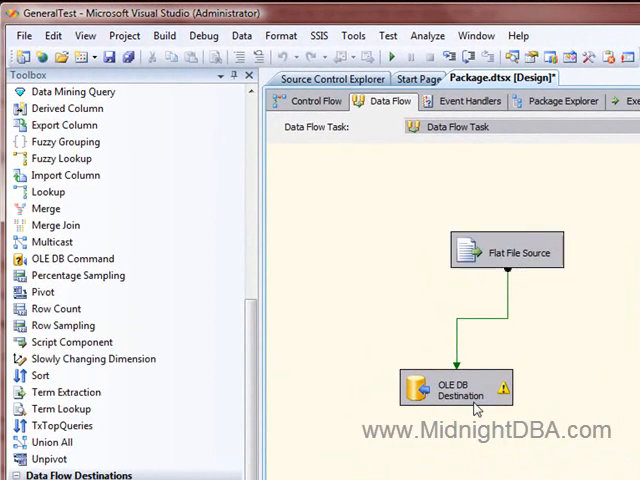
pyautogui.moveTo(470, 438)
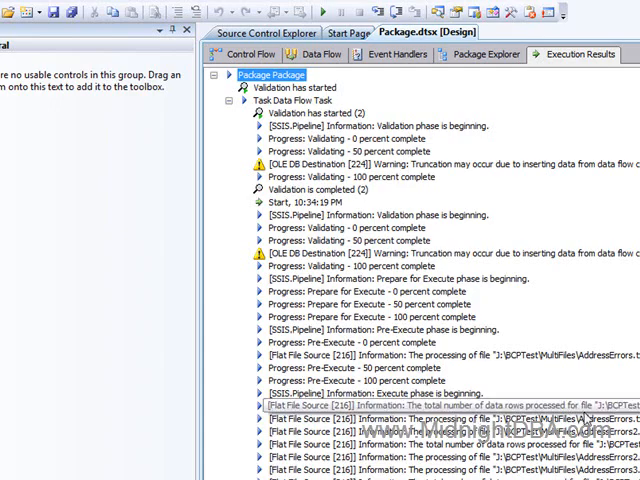
# Scroll through the Execution Results showing the AddressErrors files processed
pyautogui.scroll(-3)
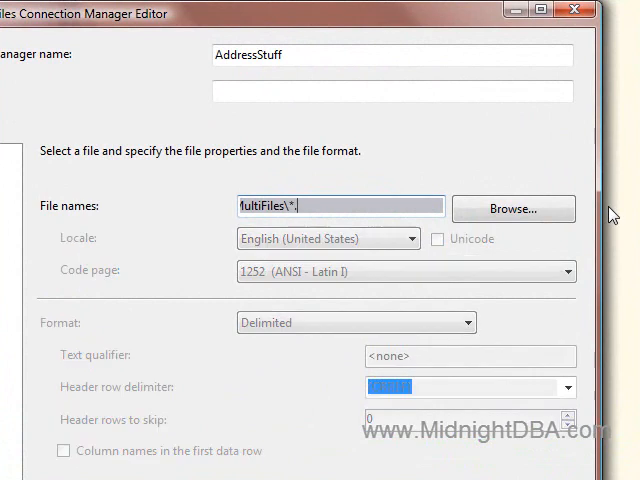
# Change the AddressStuff file name to the wildcard J:\BCPTest\MultiFiles\*.txt
pyautogui.write('txt')
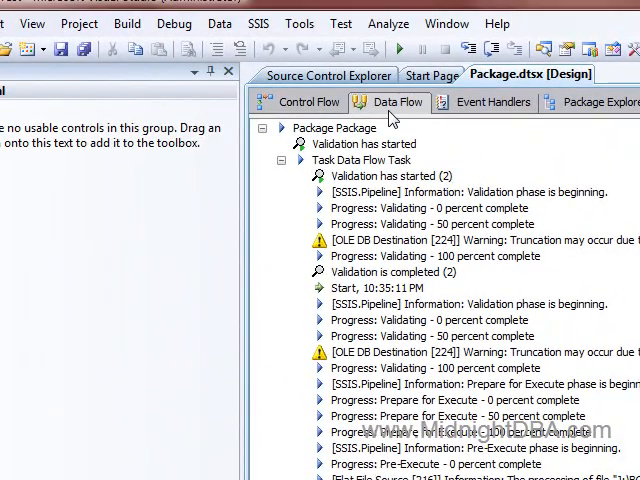
# Return to the data flow design and review the AddressStuff connection manager settings
pyautogui.click(383, 101)
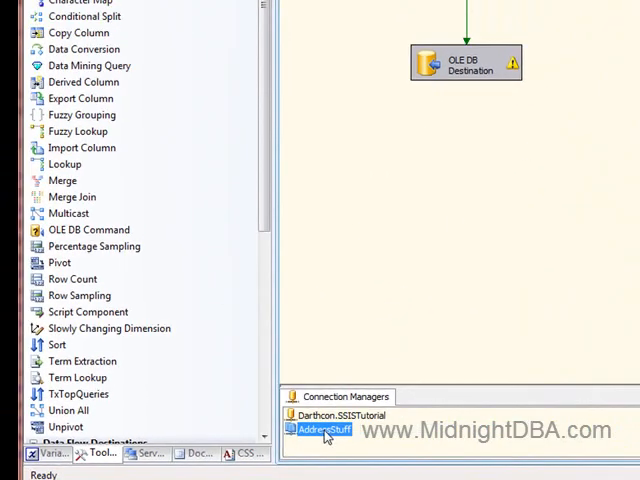
pyautogui.doubleClick(320, 430)
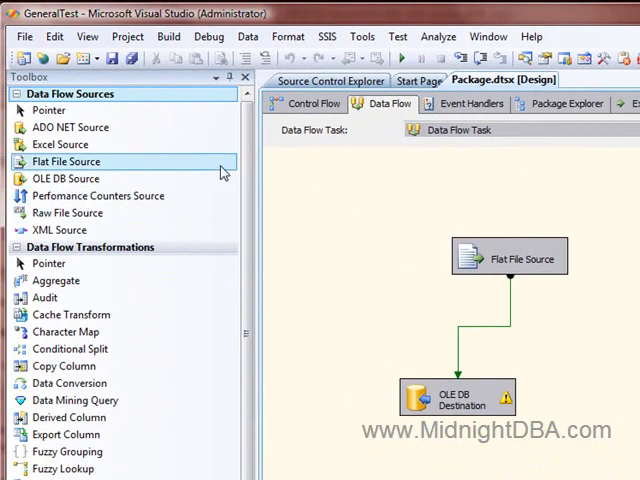
pyautogui.click(312, 103)
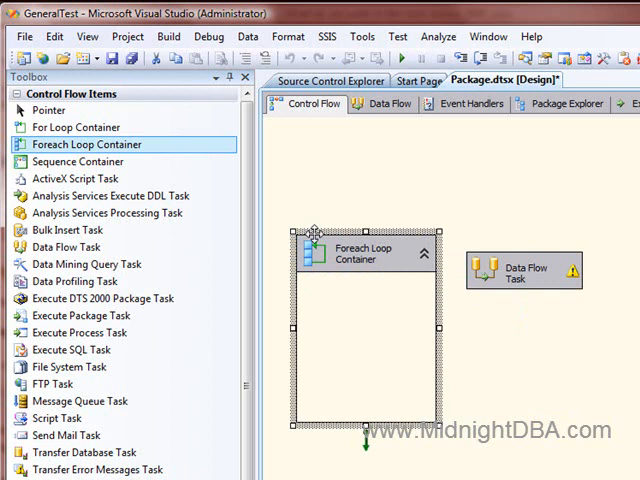
# Place a Foreach Loop Container beside the Data Flow Task, then reselect Flat File Source
pyautogui.click(522, 270)
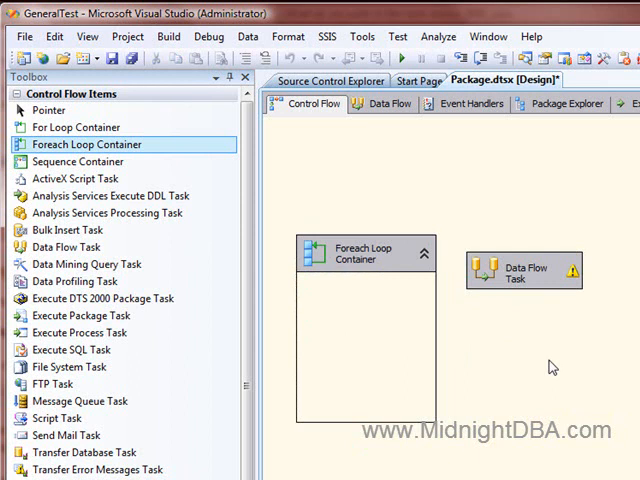
pyautogui.moveTo(510, 285)
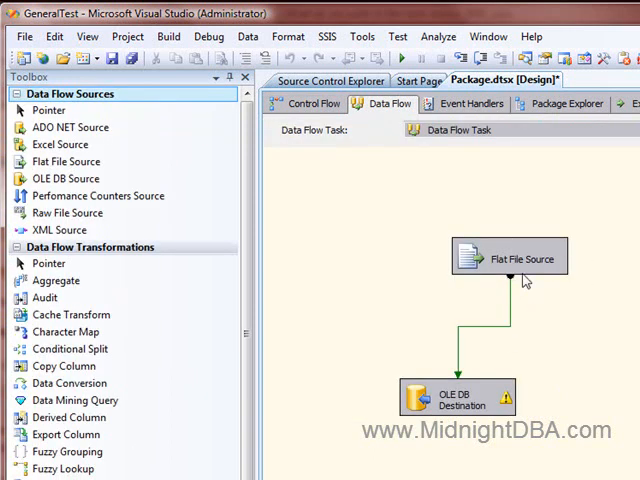
pyautogui.click(510, 257)
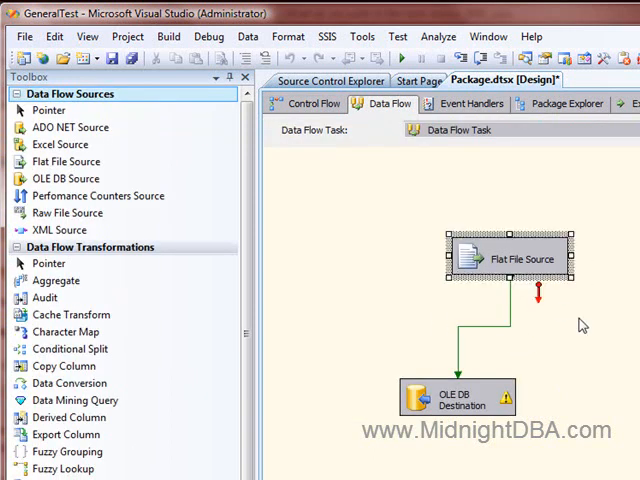